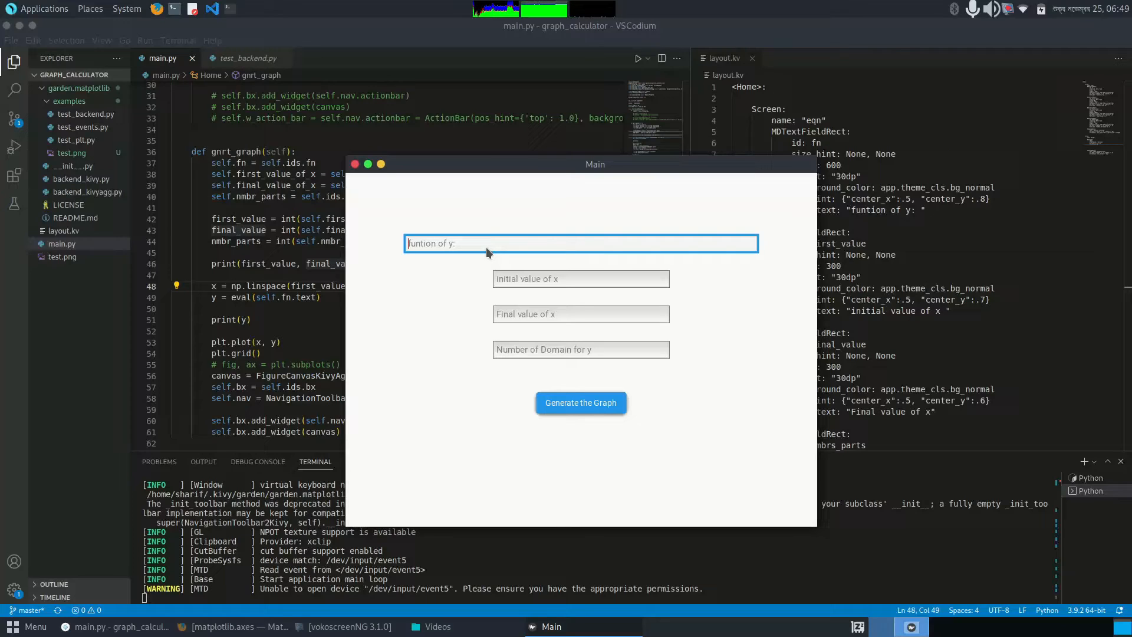
- Enter the function x**5-5*x**3+4*x in the function field
{"action": "type", "text": "x"}
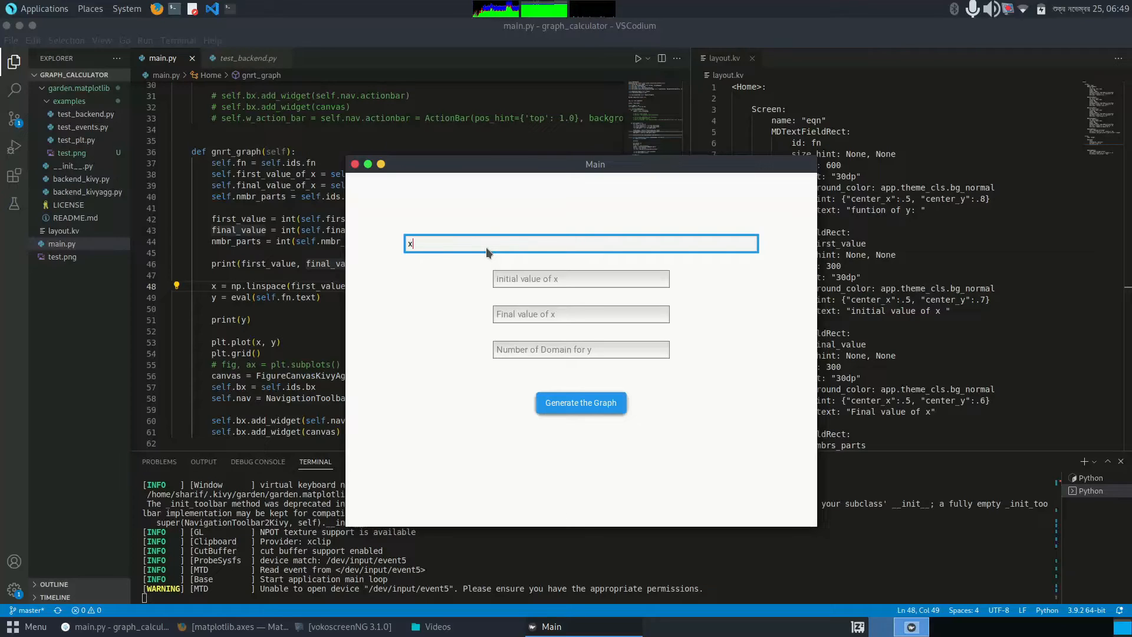
{"action": "type", "text": "**5"}
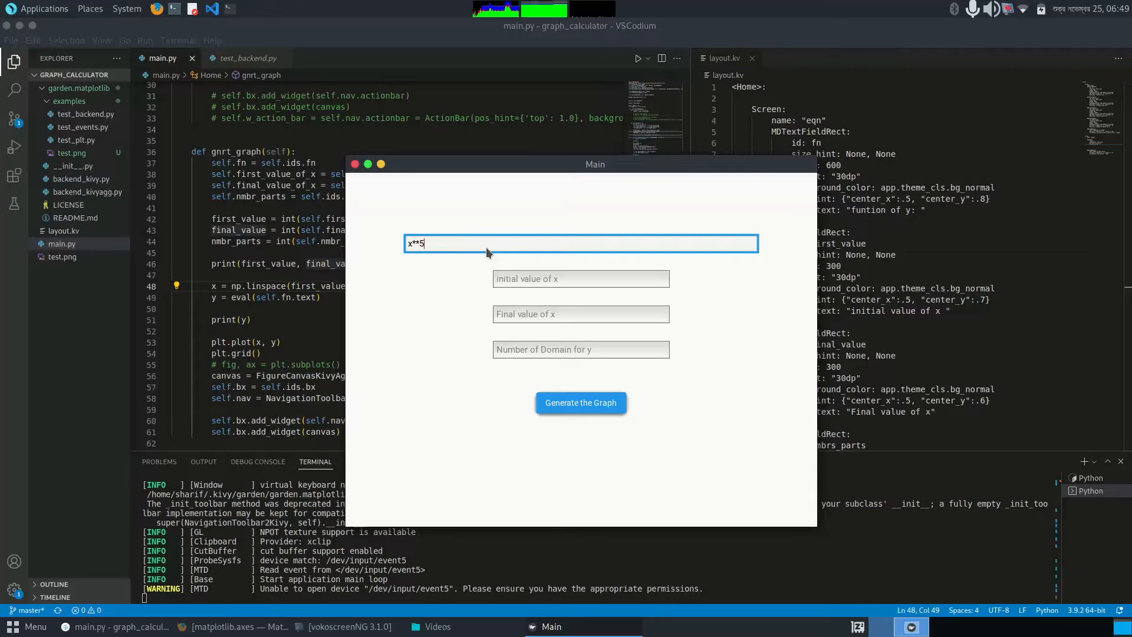
{"action": "type", "text": "-"}
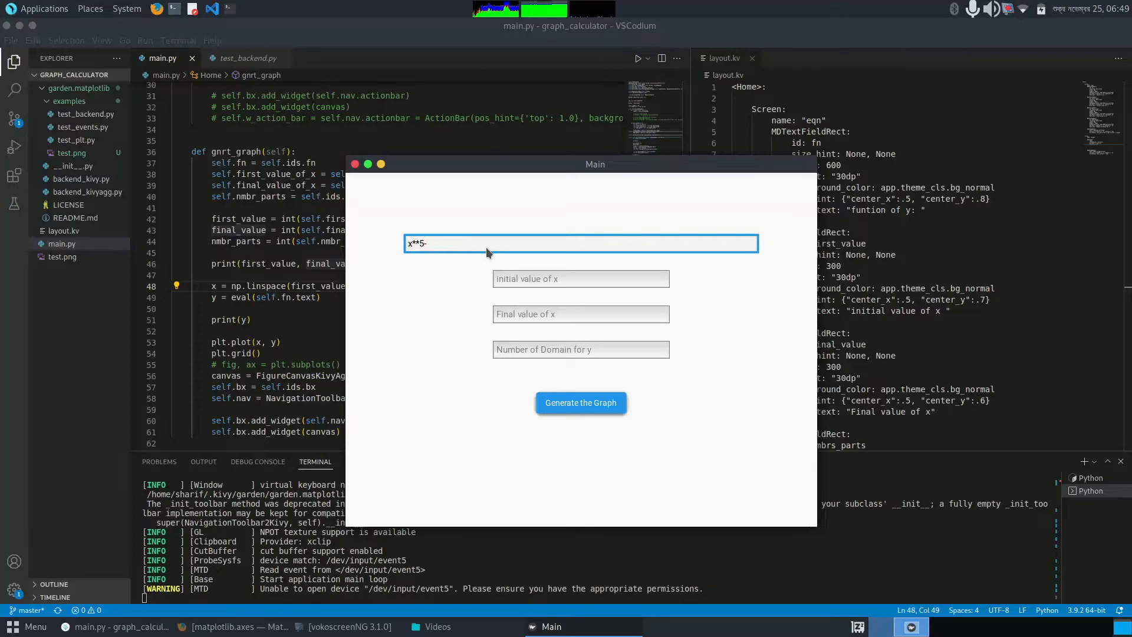
{"action": "type", "text": "5*x"}
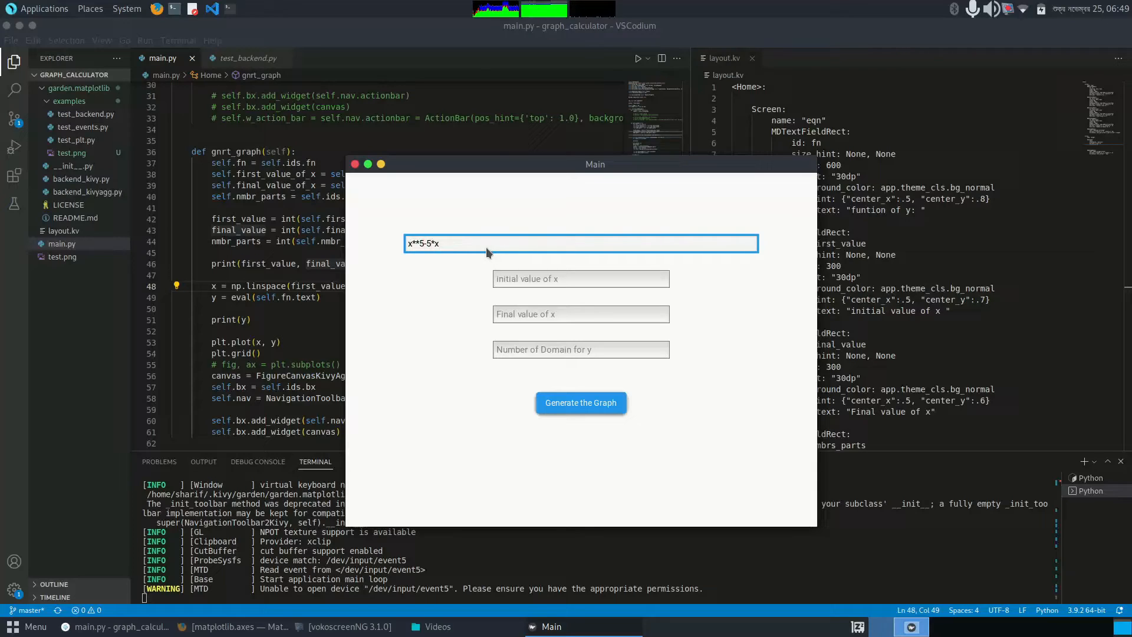
{"action": "type", "text": "**3"}
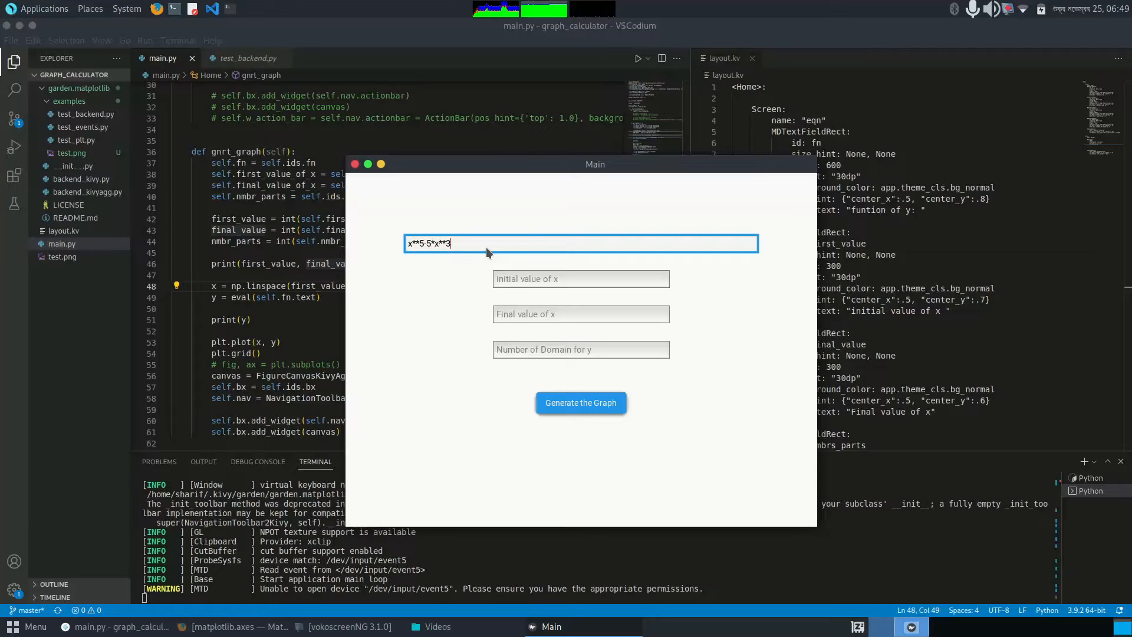
{"action": "type", "text": "+"}
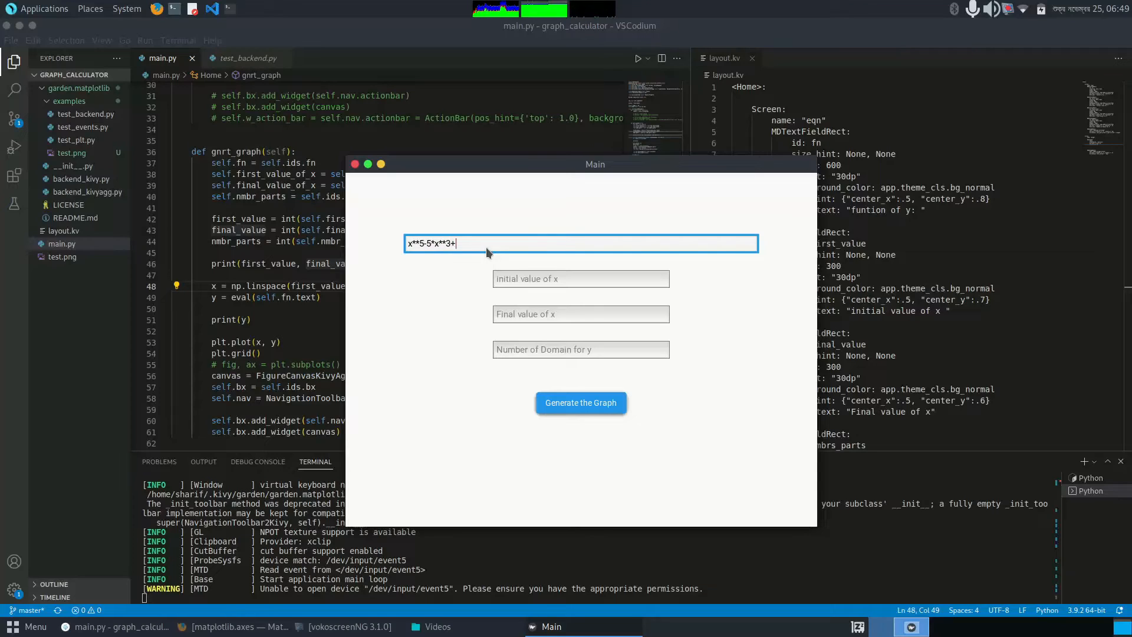
{"action": "type", "text": "4*x"}
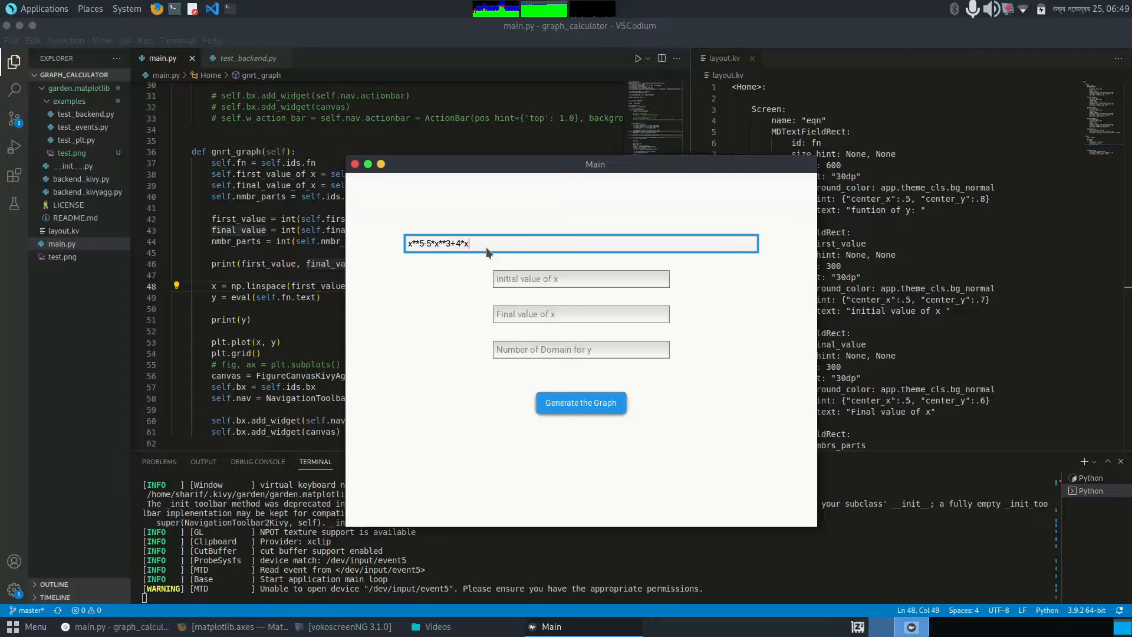
- Set the x range from -5 to 5 with 100 domain points
{"action": "left_click", "coordinate": [581, 279]}
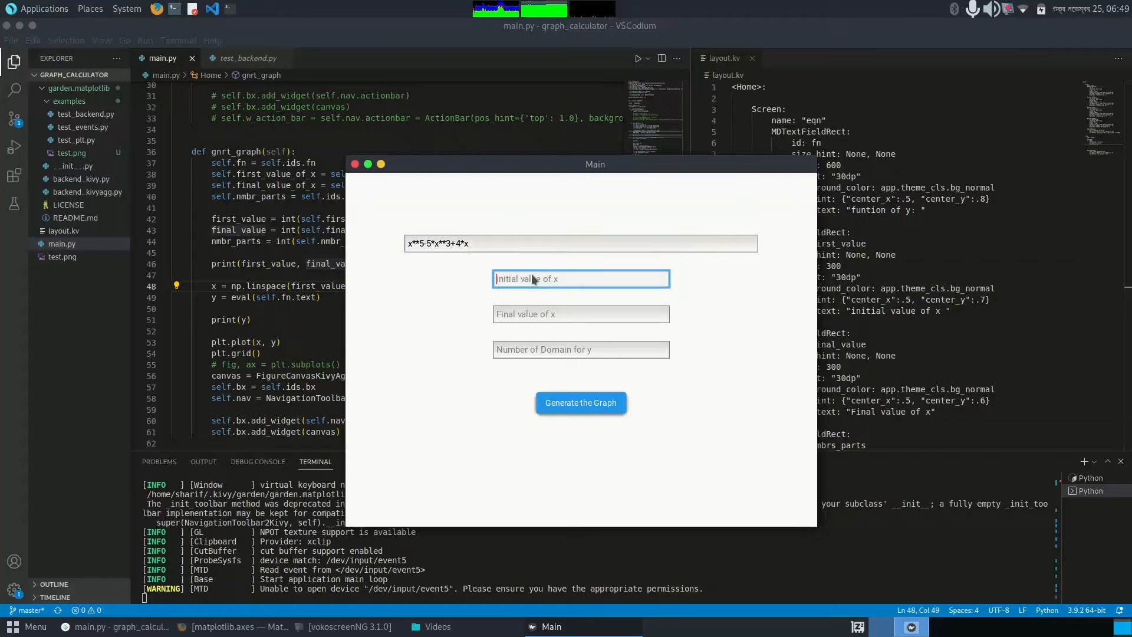
{"action": "type", "text": "-5"}
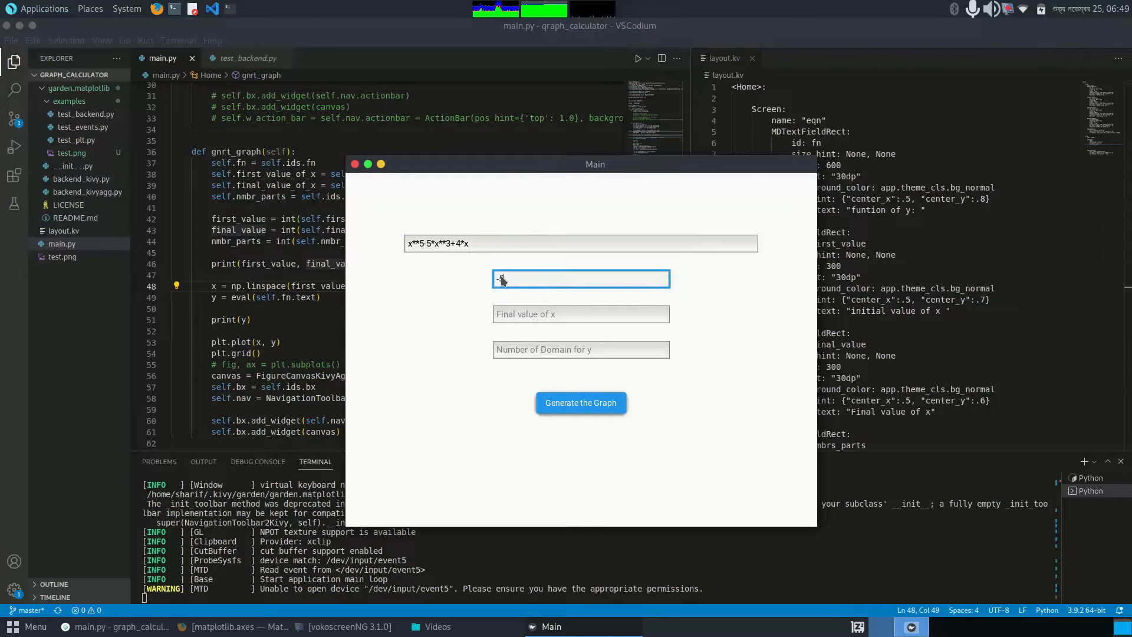
{"action": "type", "text": "-5"}
{"action": "left_click", "coordinate": [581, 314]}
{"action": "type", "text": "5"}
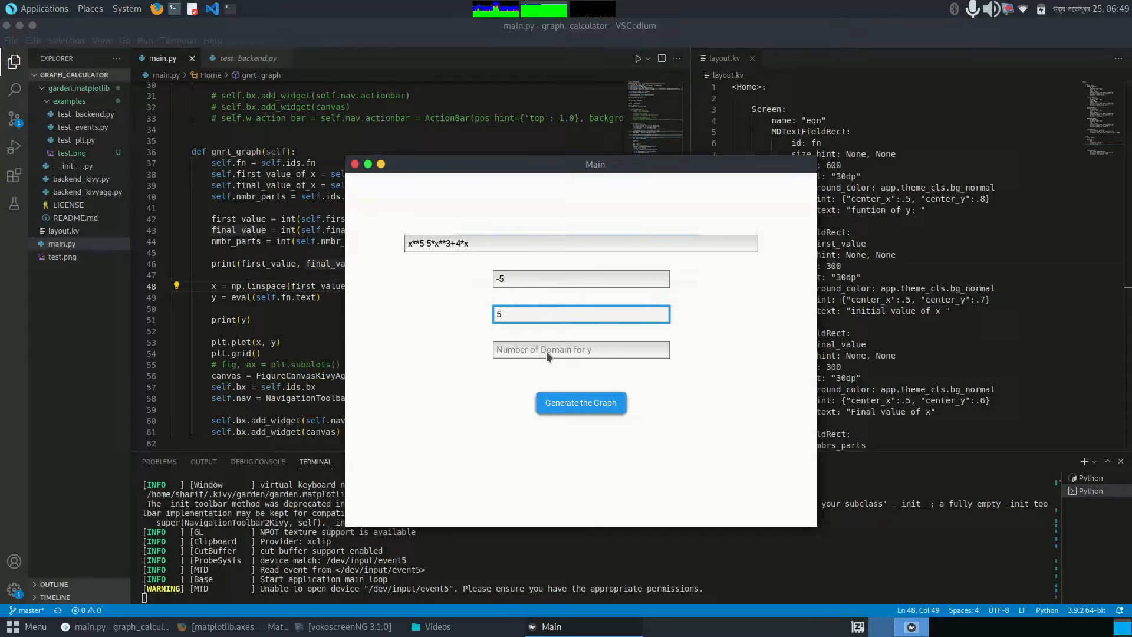
{"action": "left_click", "coordinate": [580, 350]}
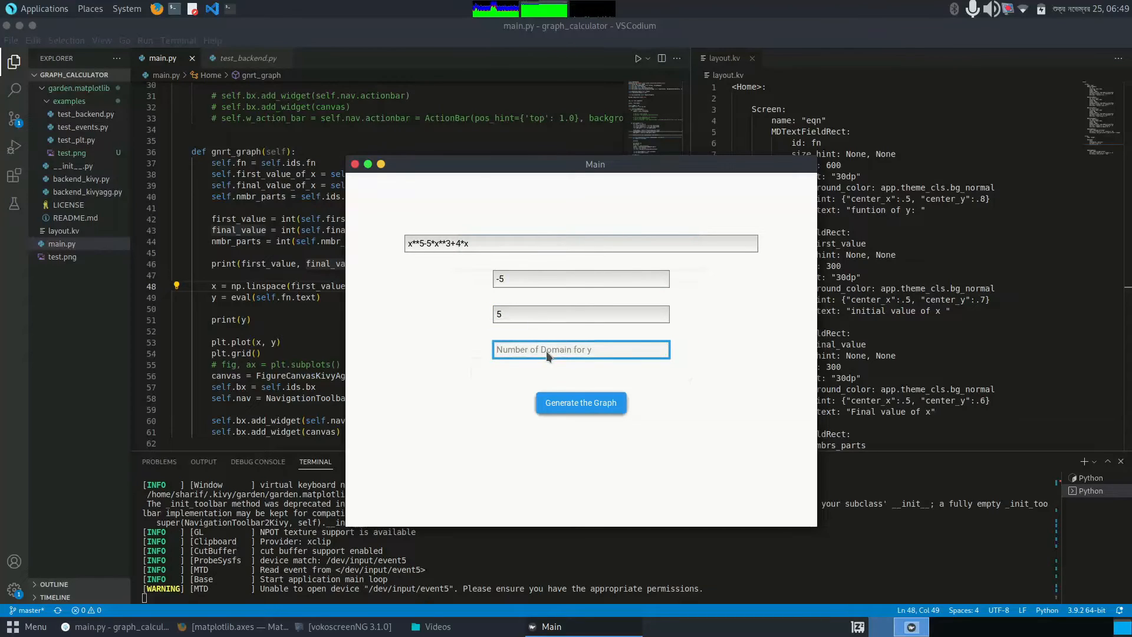
{"action": "type", "text": "100"}
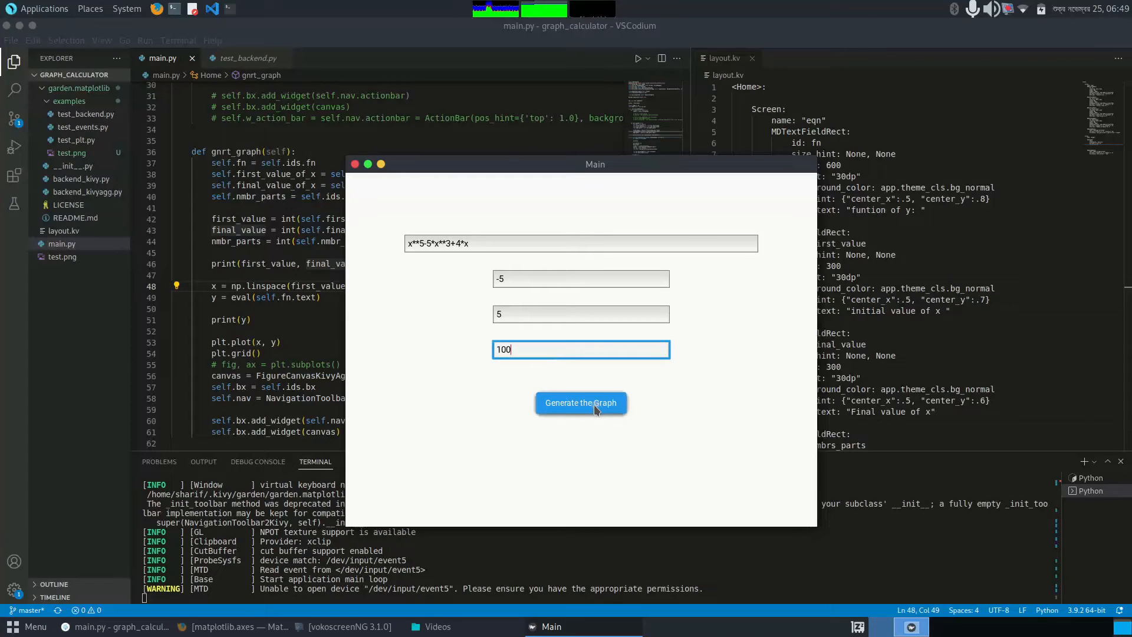
- Generate the polynomial plot and zoom in on the curve around x = -2.1 to -1.2
{"action": "left_click", "coordinate": [580, 402]}
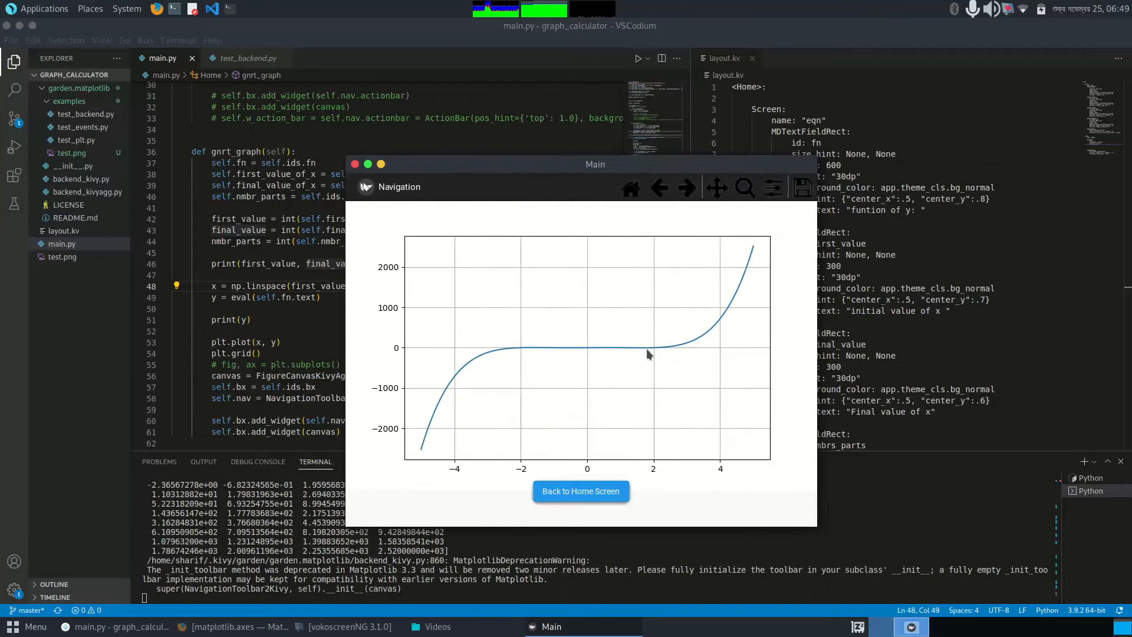
{"action": "mouse_move", "coordinate": [603, 336]}
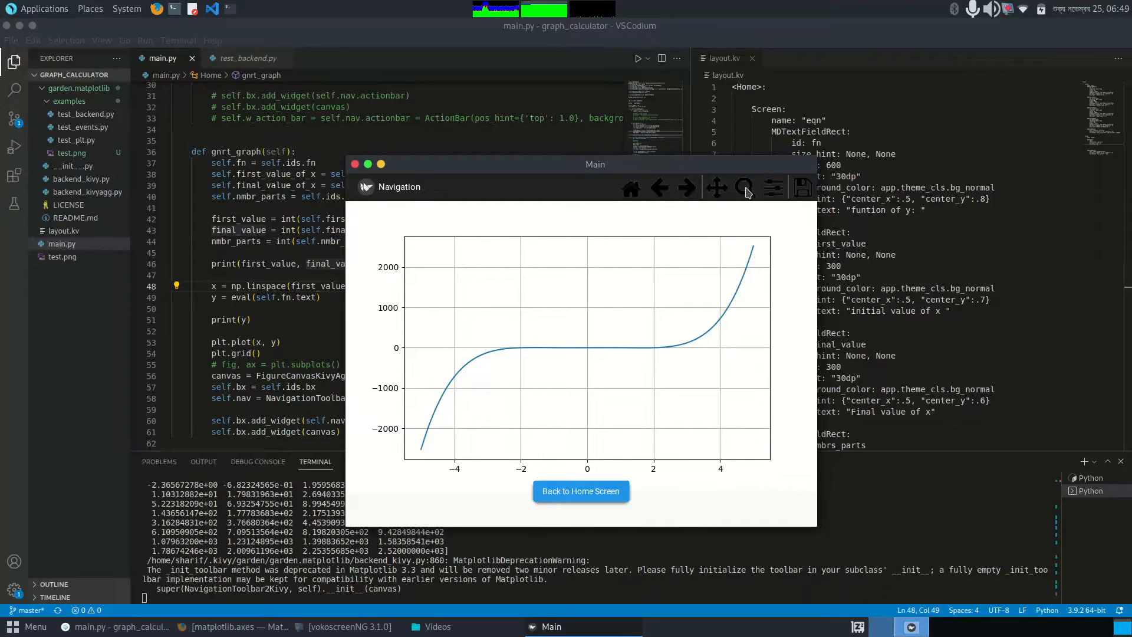
{"action": "left_click", "coordinate": [744, 188]}
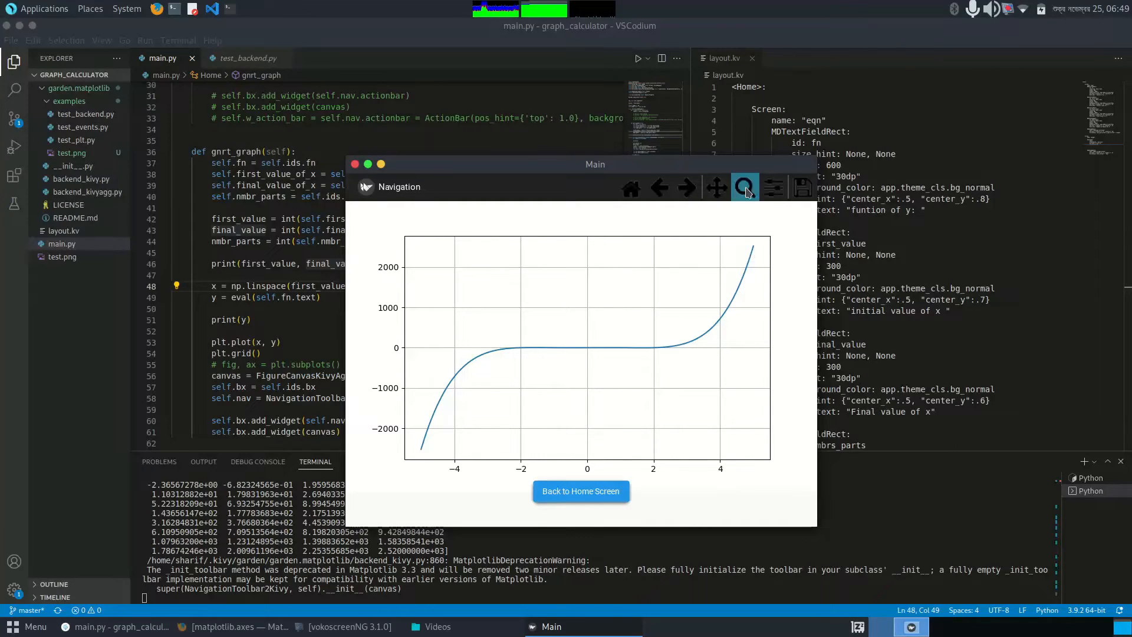
{"action": "mouse_move", "coordinate": [758, 200]}
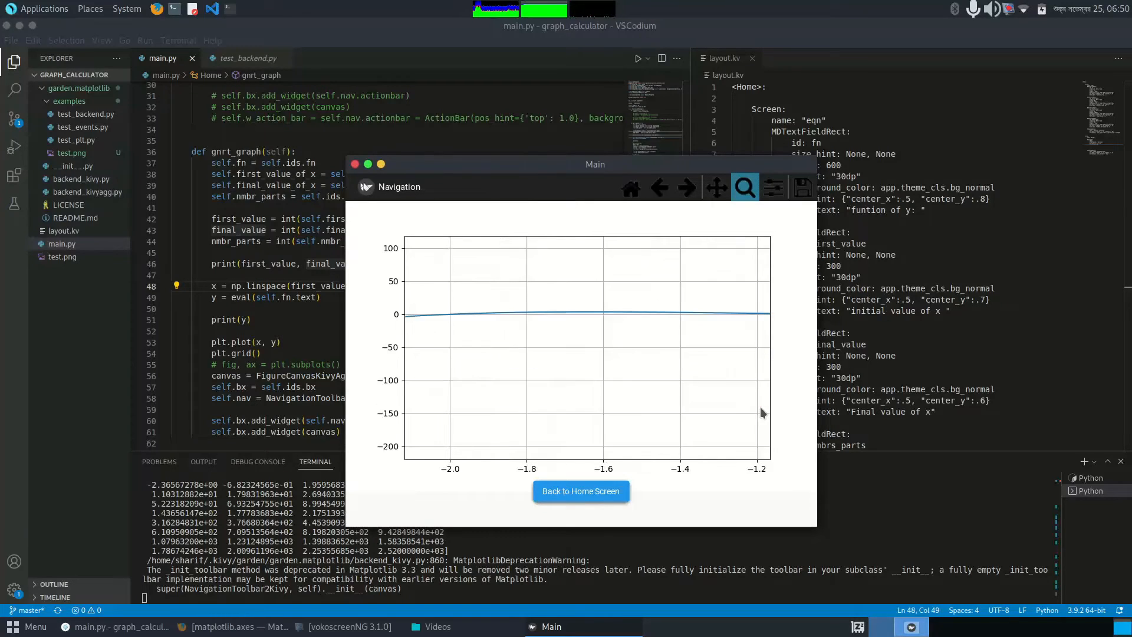
{"action": "mouse_move", "coordinate": [515, 303]}
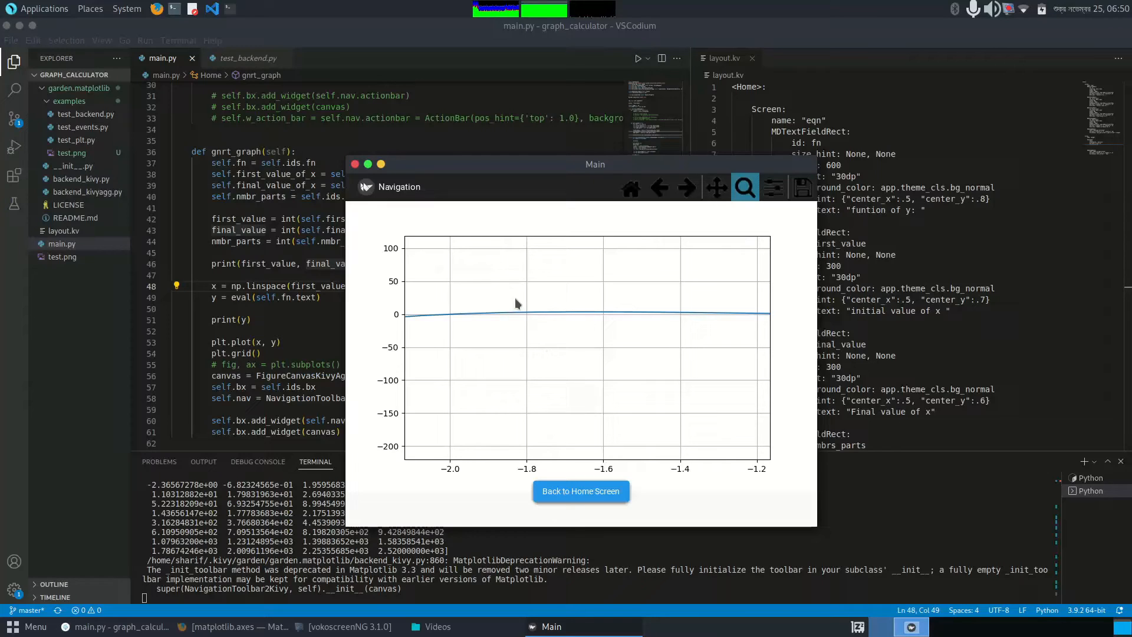
{"action": "mouse_move", "coordinate": [455, 324]}
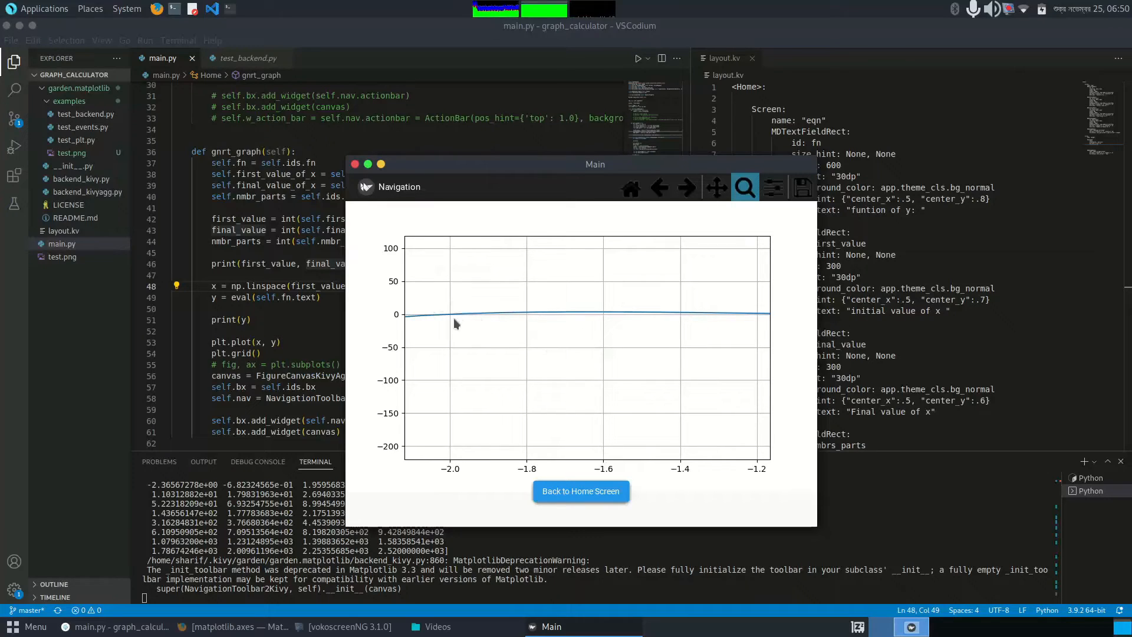
{"action": "mouse_move", "coordinate": [495, 303]}
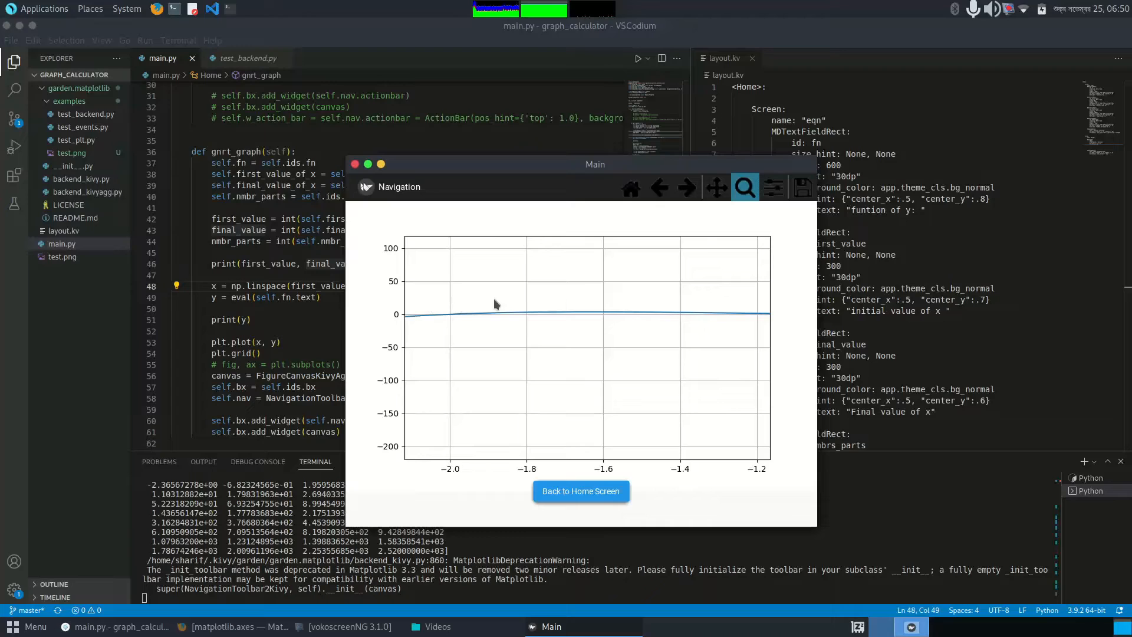
- Pan the plot back to show the whole curve from x = -5 to 5
{"action": "left_click", "coordinate": [715, 186]}
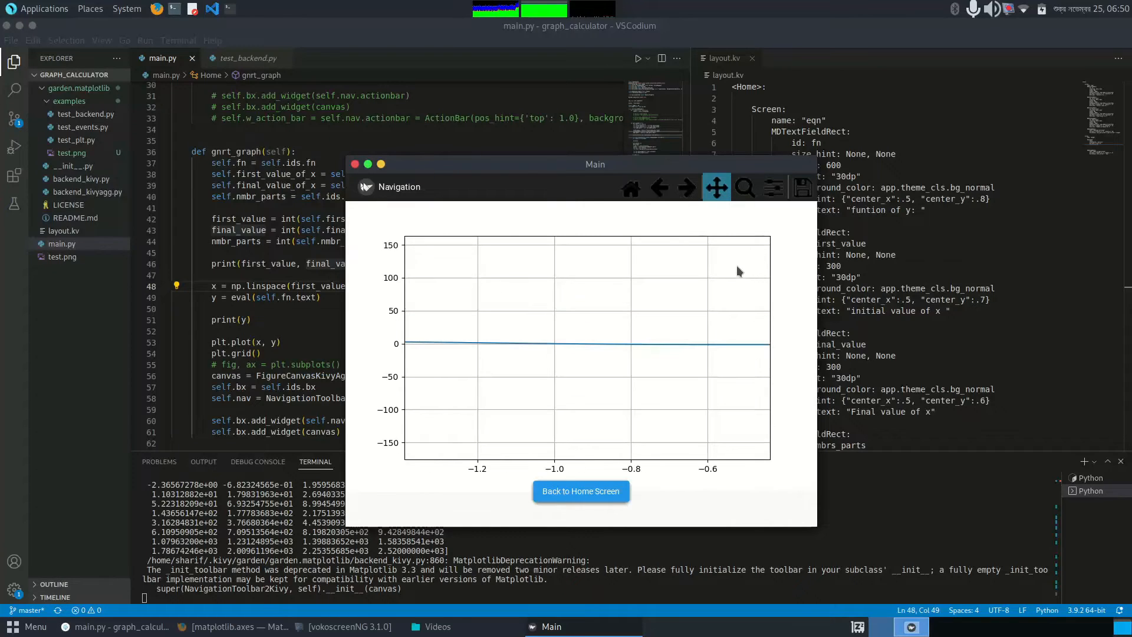
{"action": "mouse_move", "coordinate": [747, 193]}
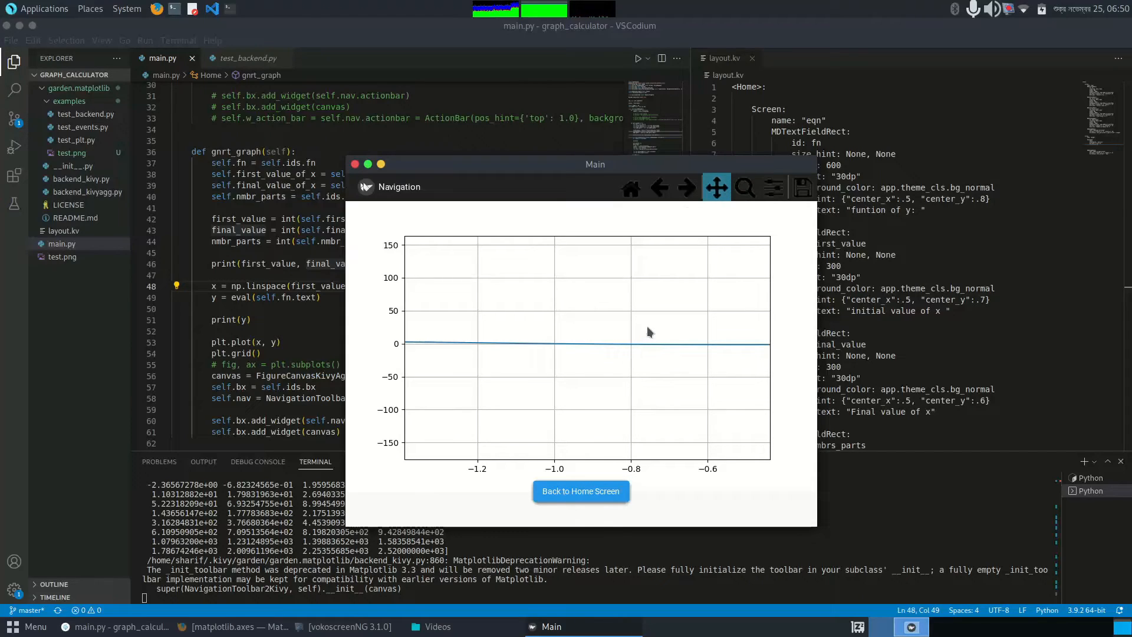
{"action": "mouse_move", "coordinate": [698, 361]}
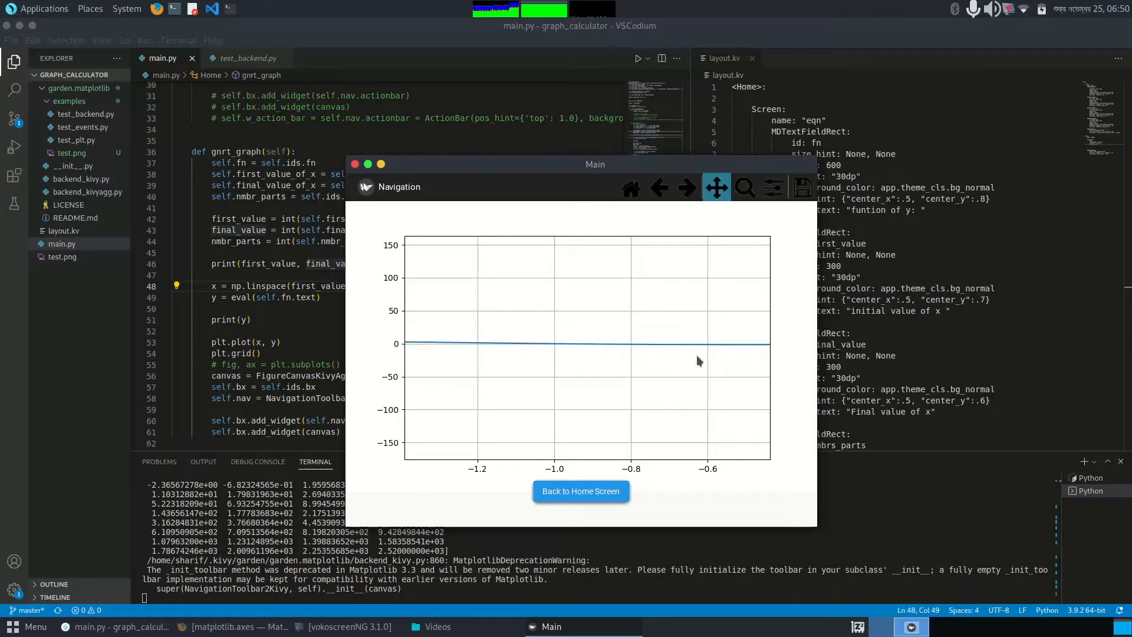
{"action": "mouse_move", "coordinate": [734, 388]}
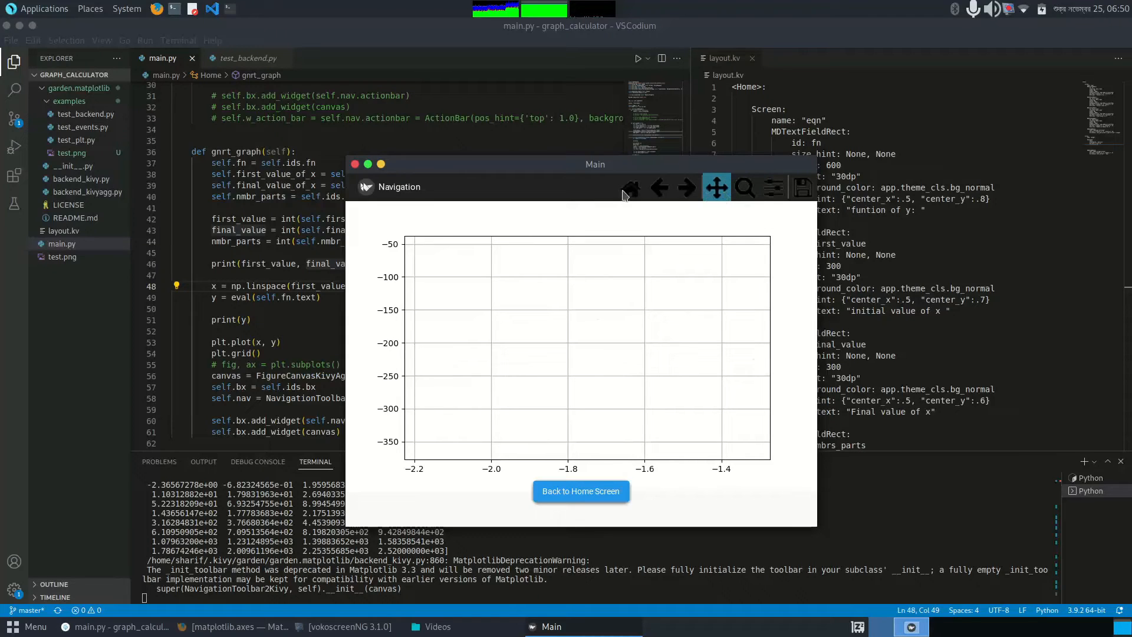
{"action": "left_click", "coordinate": [630, 187]}
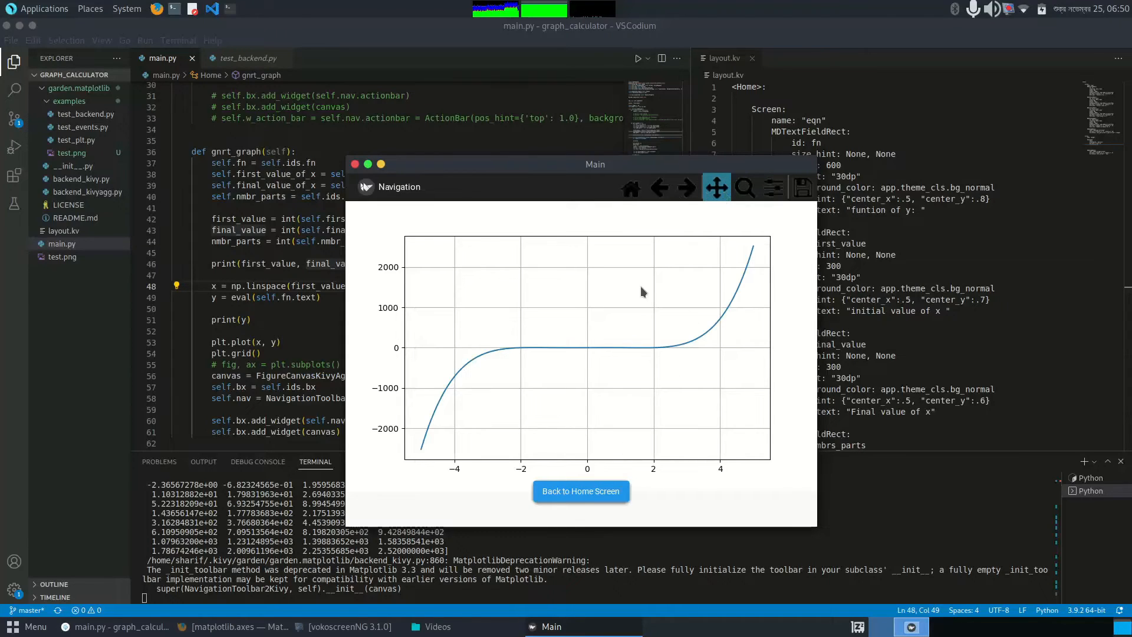
{"action": "mouse_move", "coordinate": [579, 325]}
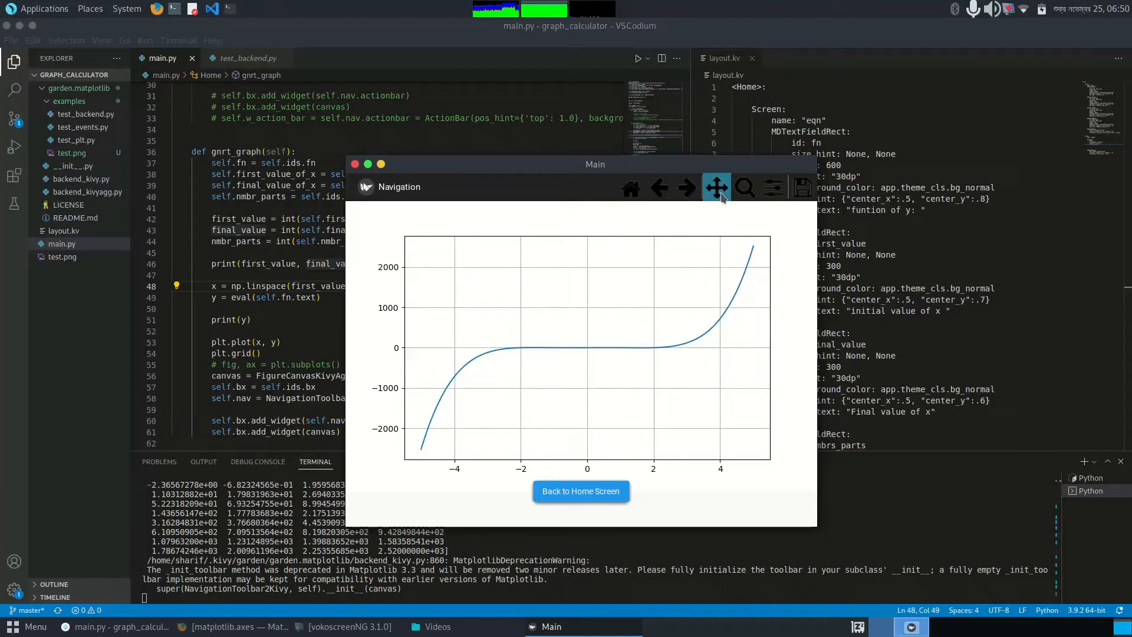
{"action": "mouse_move", "coordinate": [533, 370]}
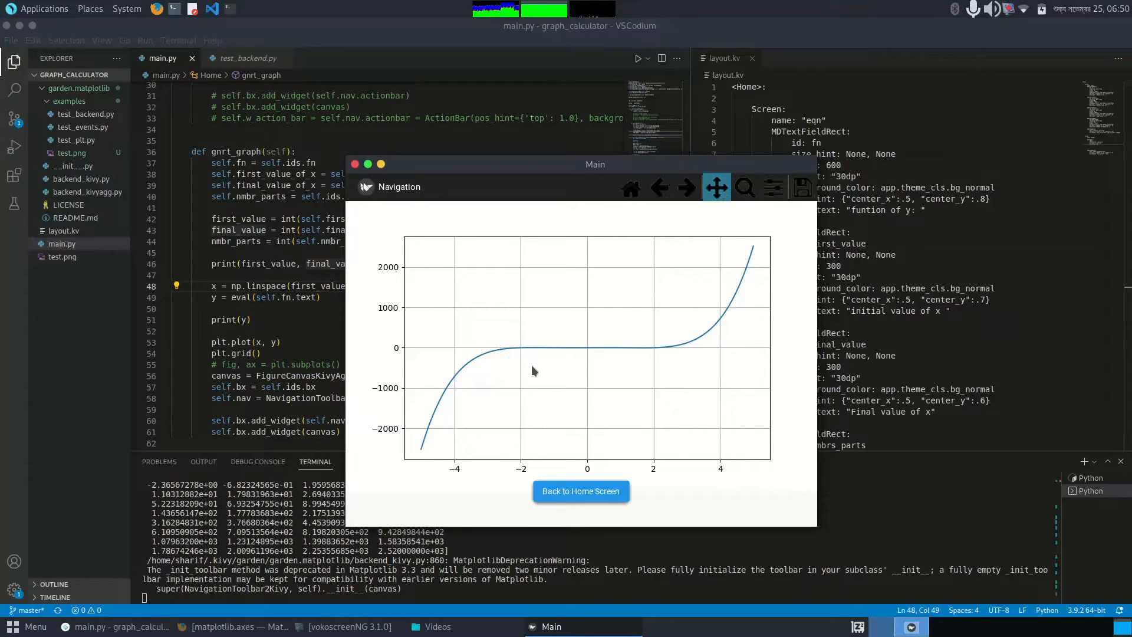
{"action": "mouse_move", "coordinate": [445, 217]}
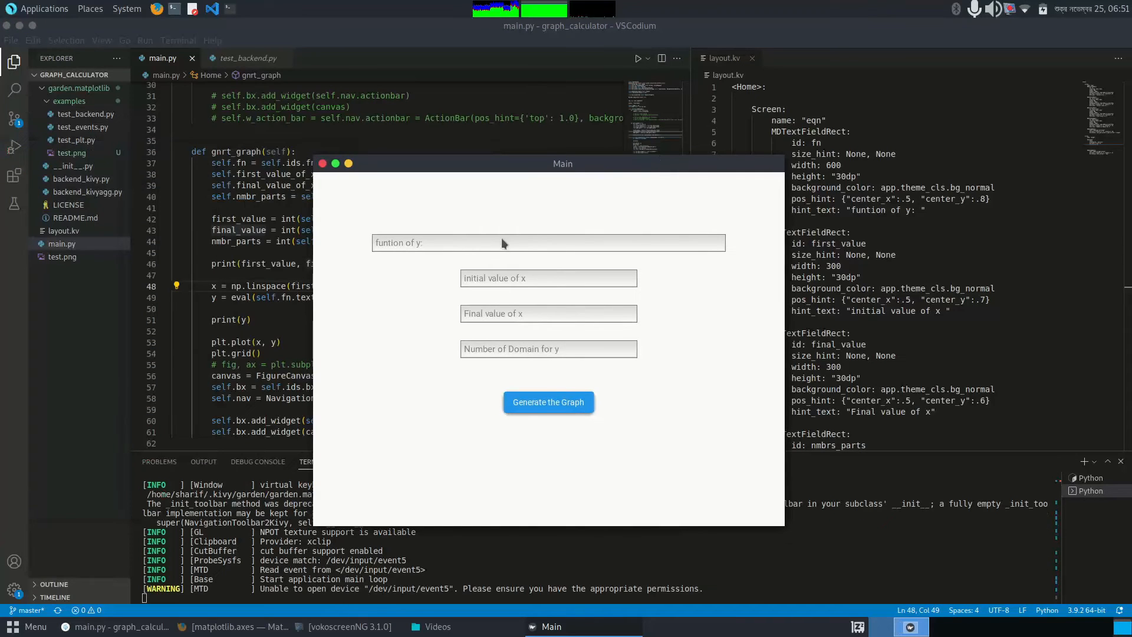
{"action": "mouse_move", "coordinate": [471, 225]}
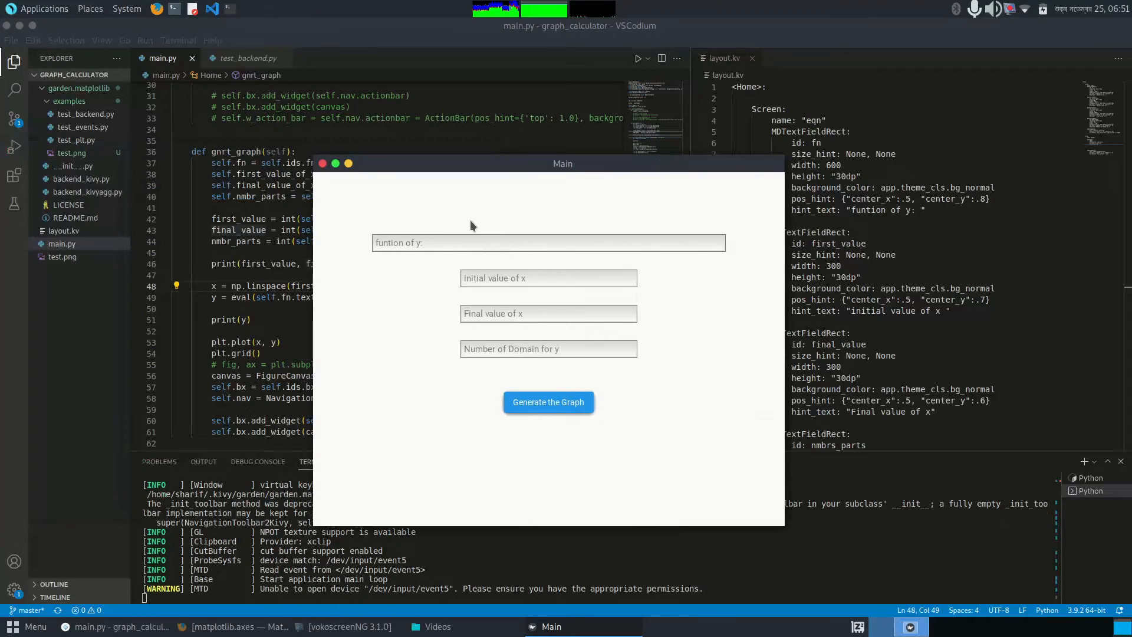
{"action": "mouse_move", "coordinate": [496, 252]}
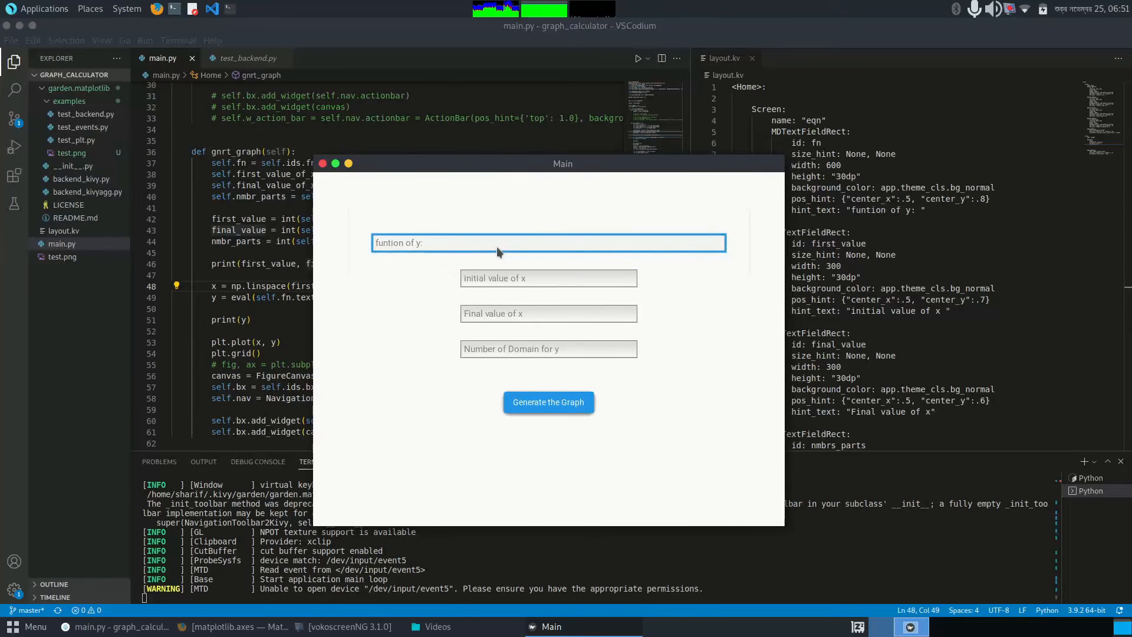
- Enter sin(x) as the function with an initial x value of -50
{"action": "type", "text": "sin"}
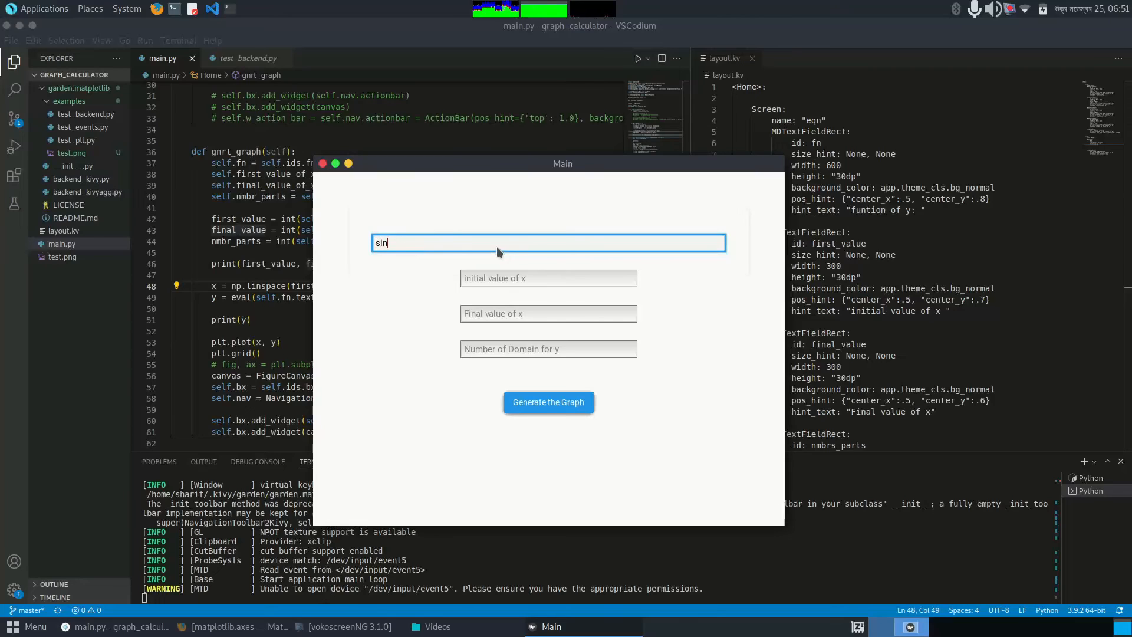
{"action": "type", "text": "(x"}
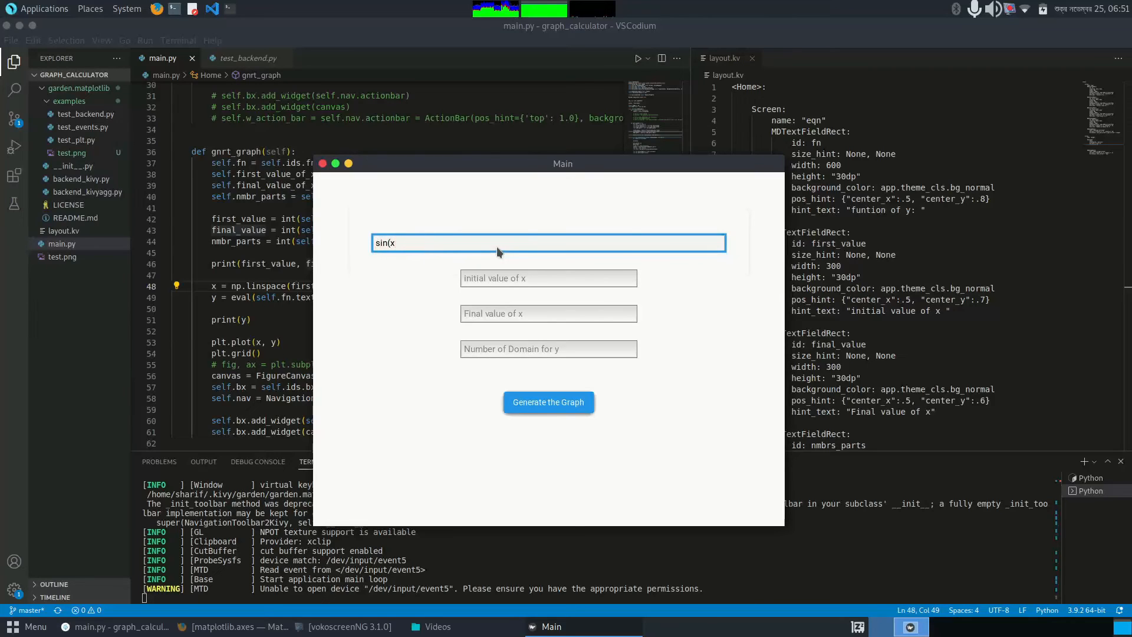
{"action": "type", "text": ")"}
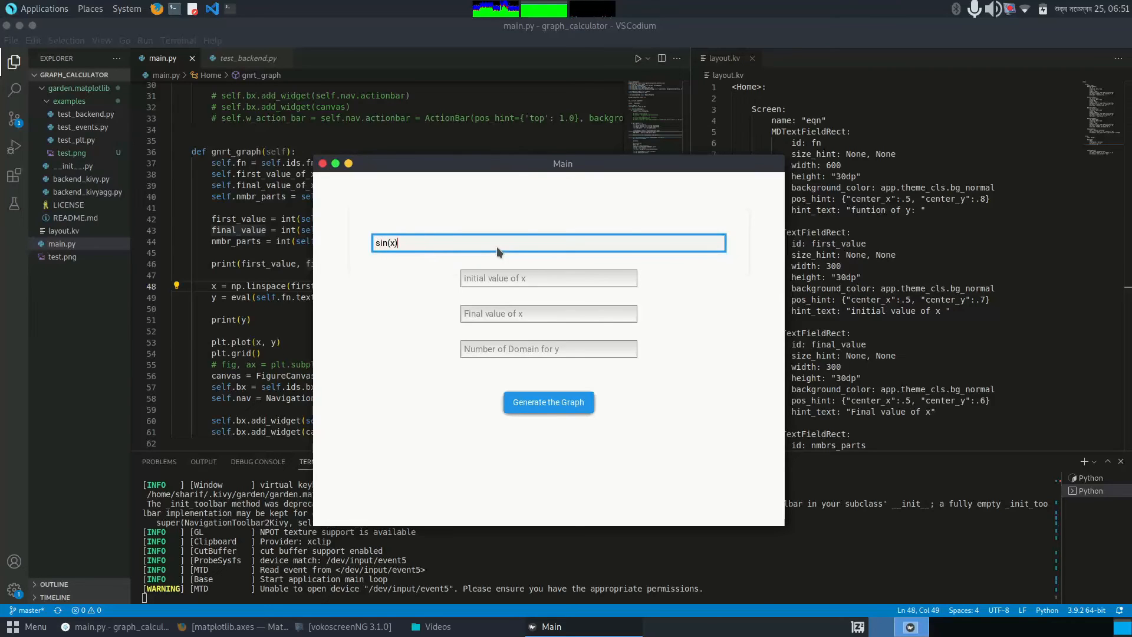
{"action": "mouse_move", "coordinate": [499, 280]}
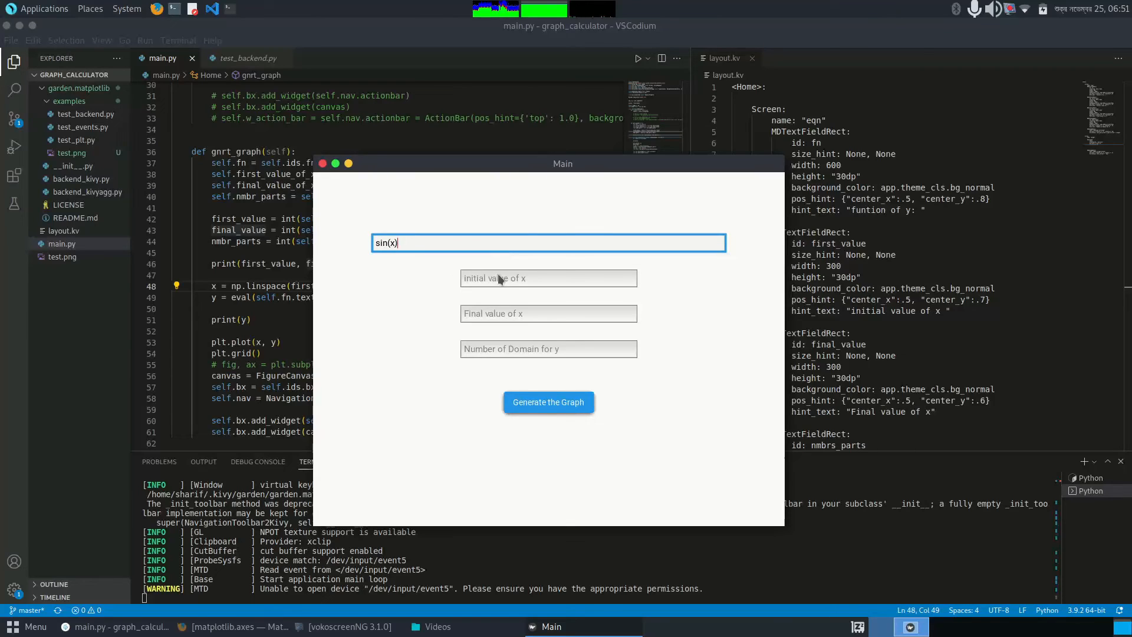
{"action": "left_click", "coordinate": [548, 277]}
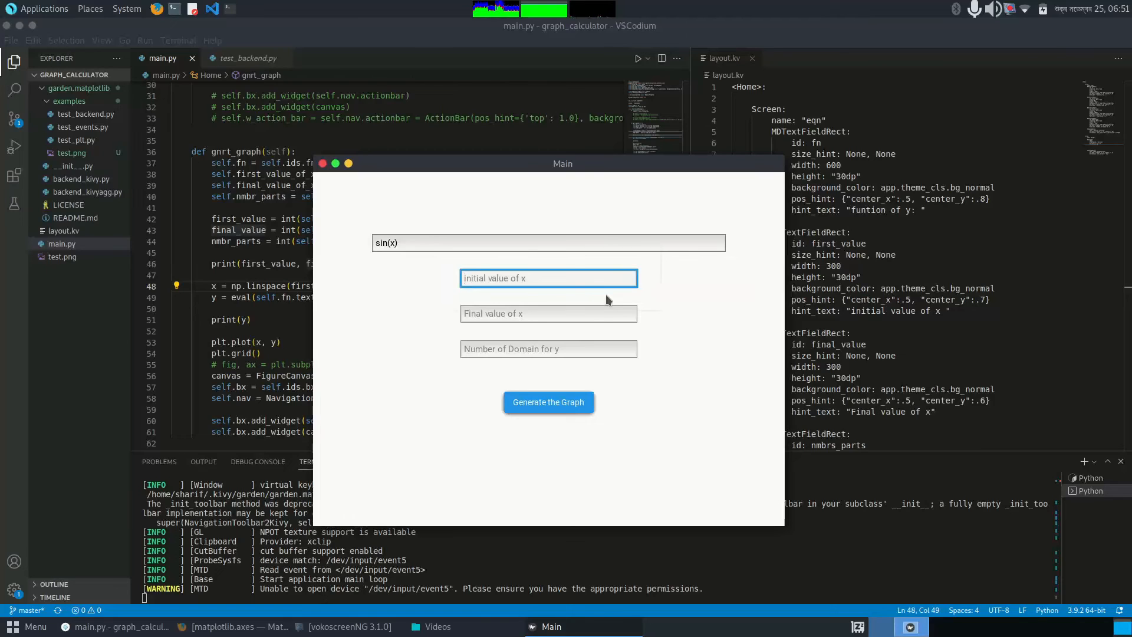
{"action": "left_click", "coordinate": [548, 278]}
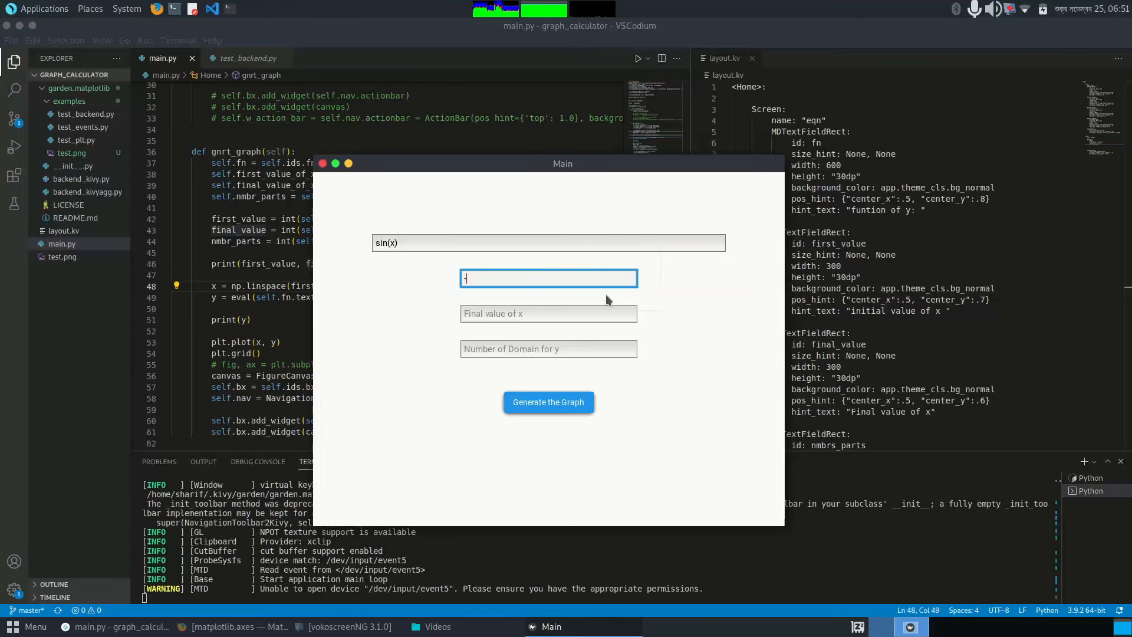
{"action": "type", "text": "-50"}
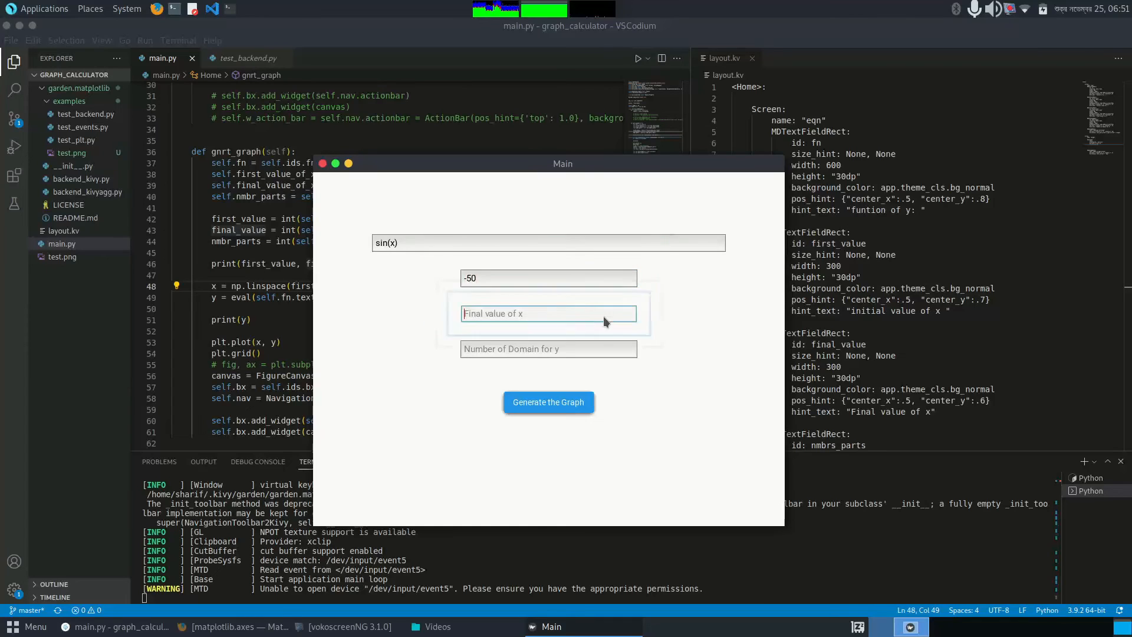
- Set final x to 50 and 100 domain points, then generate the sine graph
{"action": "left_click", "coordinate": [548, 312]}
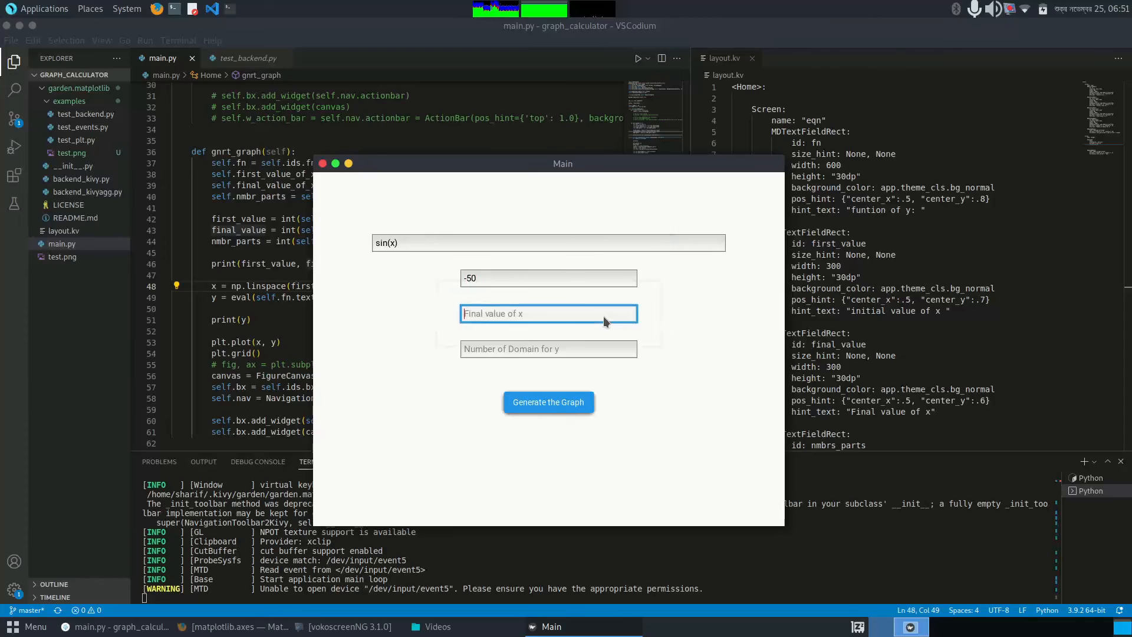
{"action": "type", "text": "50"}
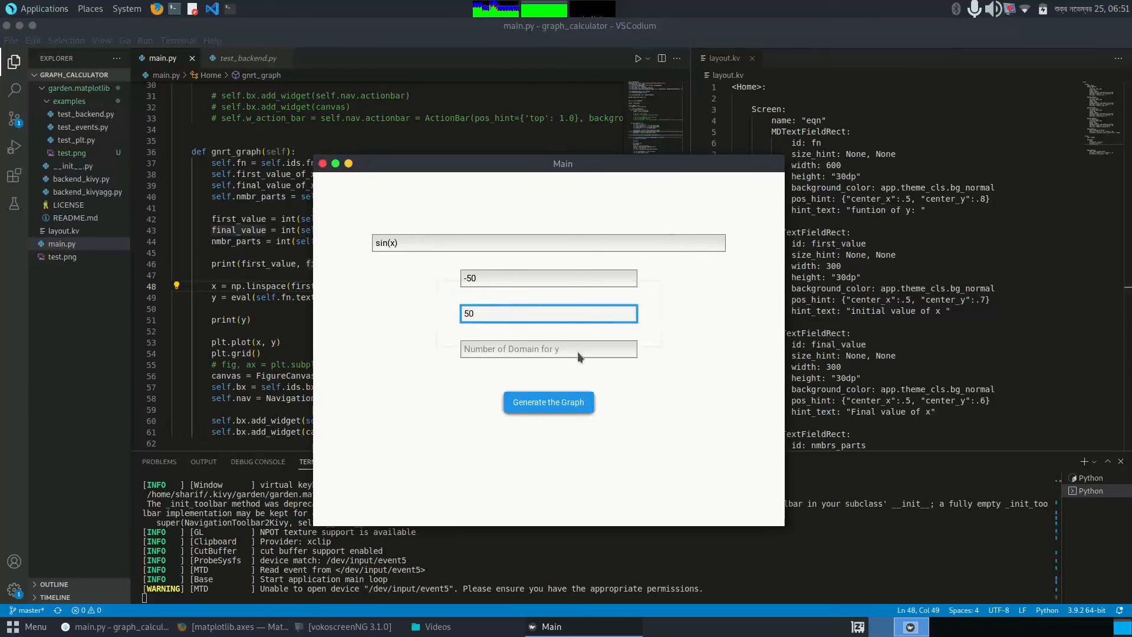
{"action": "left_click", "coordinate": [548, 348]}
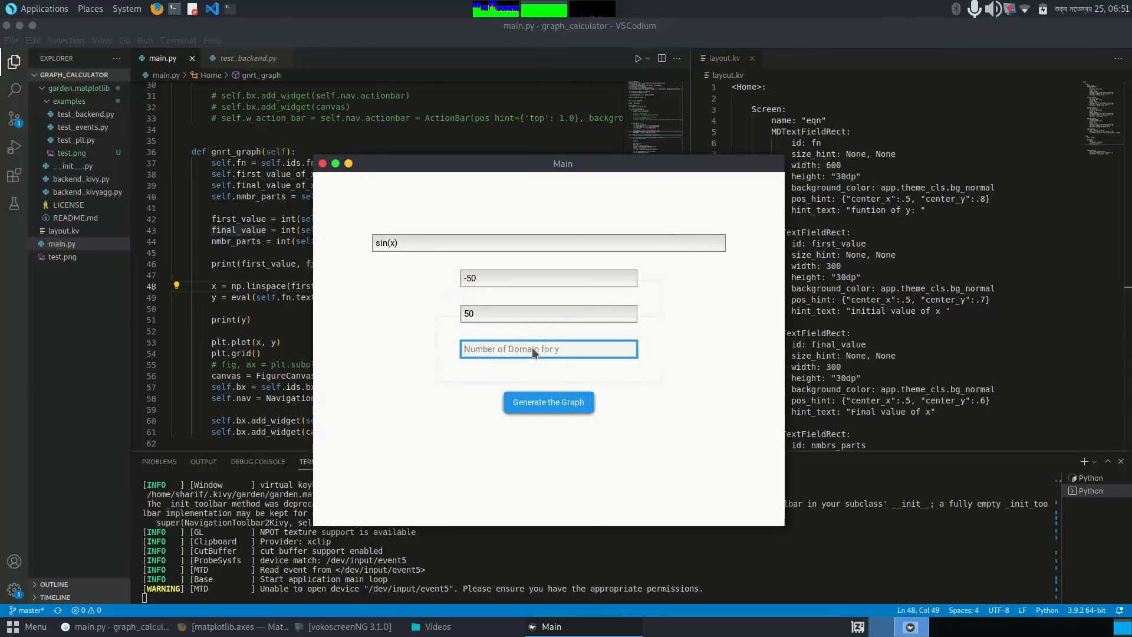
{"action": "type", "text": "100"}
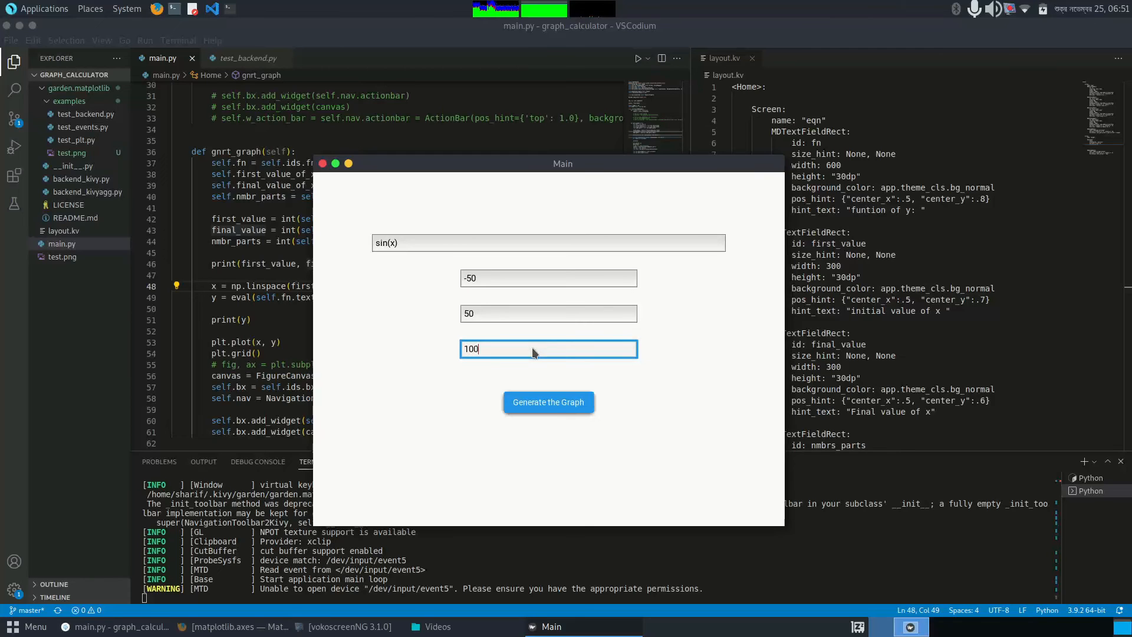
{"action": "left_click", "coordinate": [548, 402]}
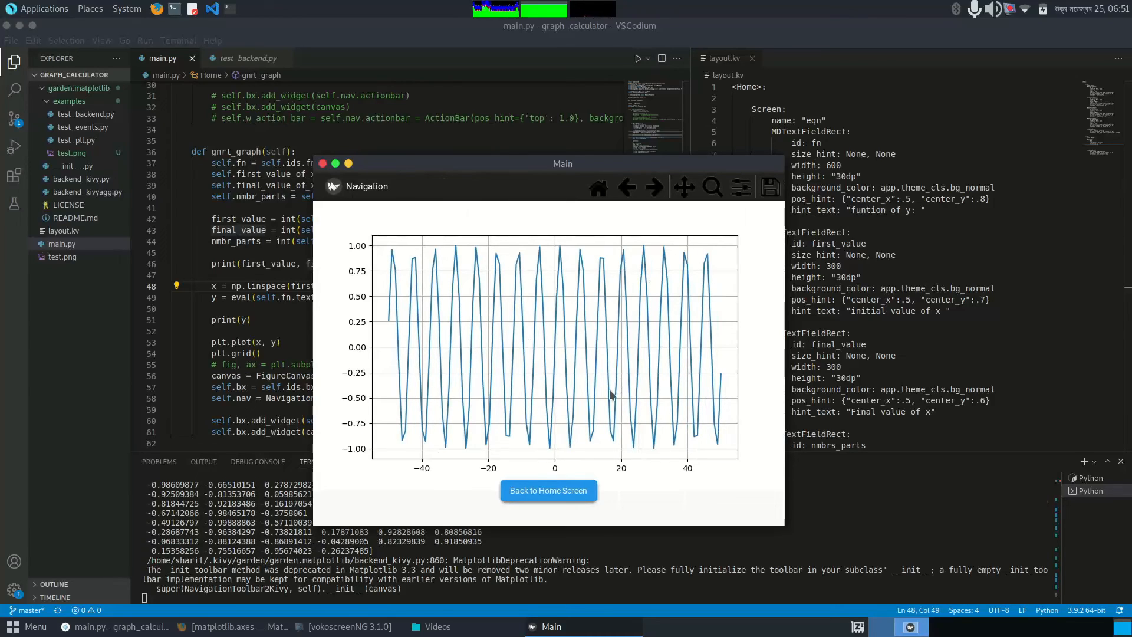
{"action": "mouse_move", "coordinate": [518, 315]}
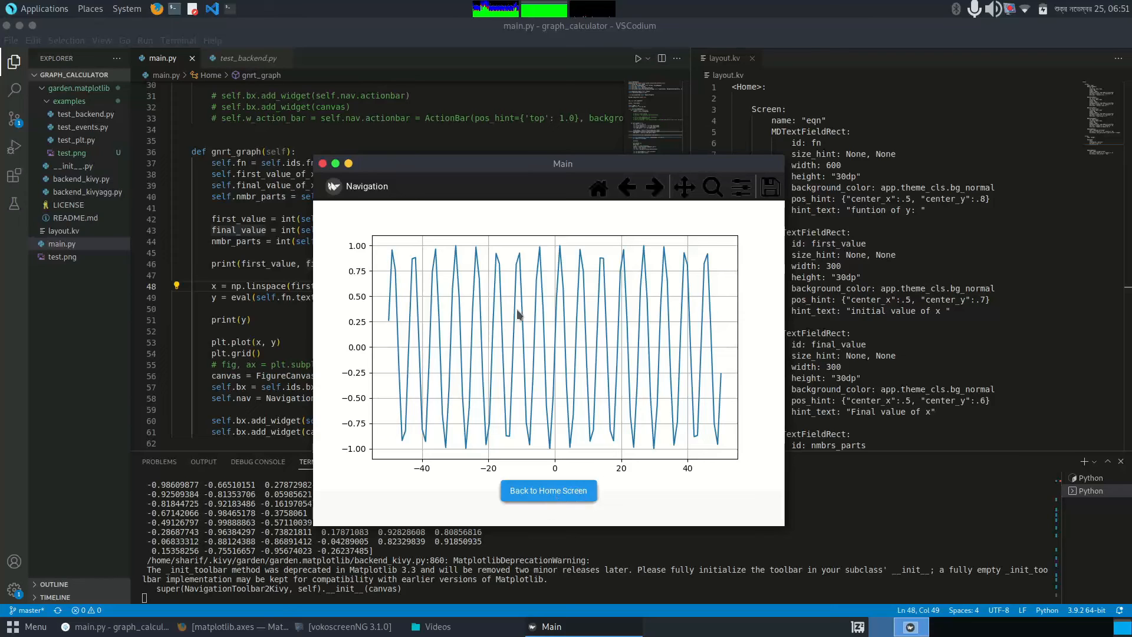
{"action": "mouse_move", "coordinate": [462, 349]}
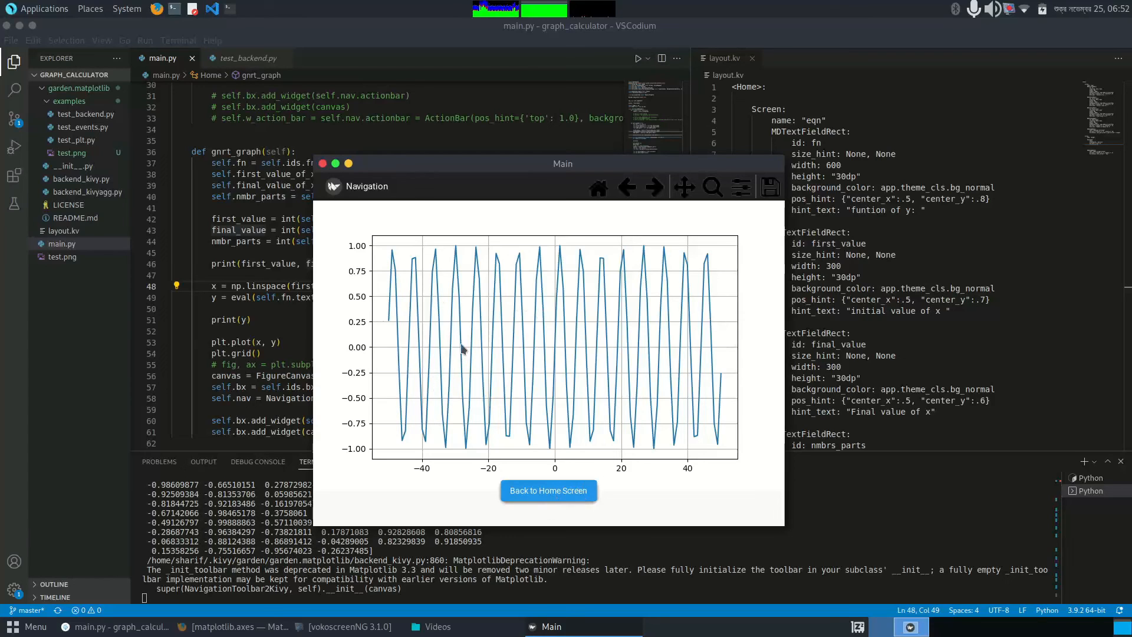
{"action": "mouse_move", "coordinate": [538, 287]}
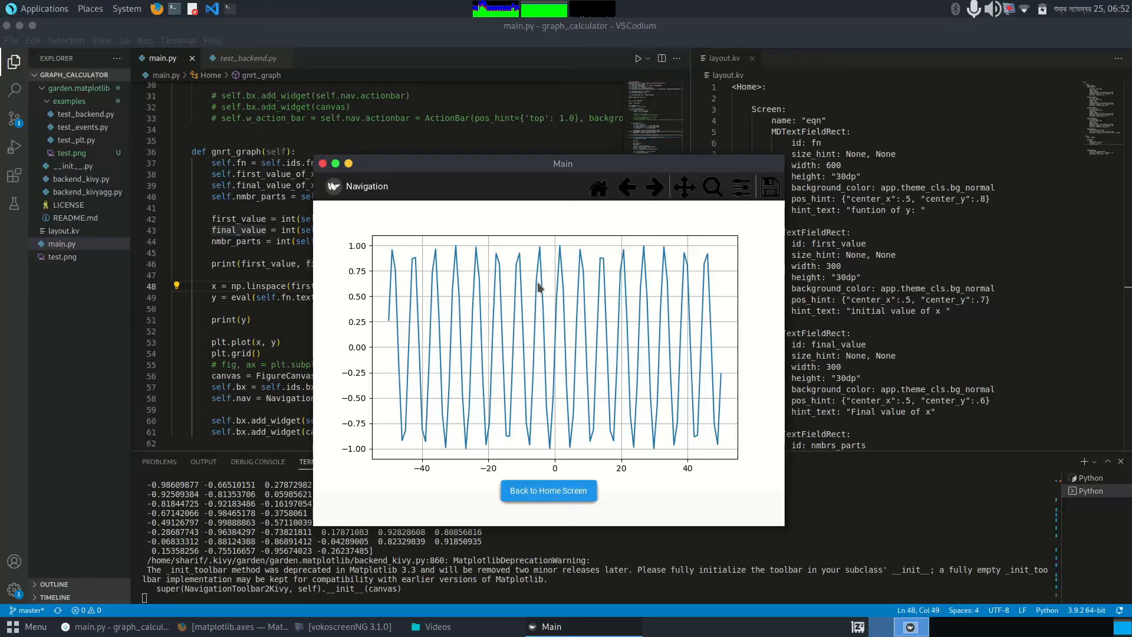
- Leave the sine plot and return to the home screen form
{"action": "left_click", "coordinate": [548, 490]}
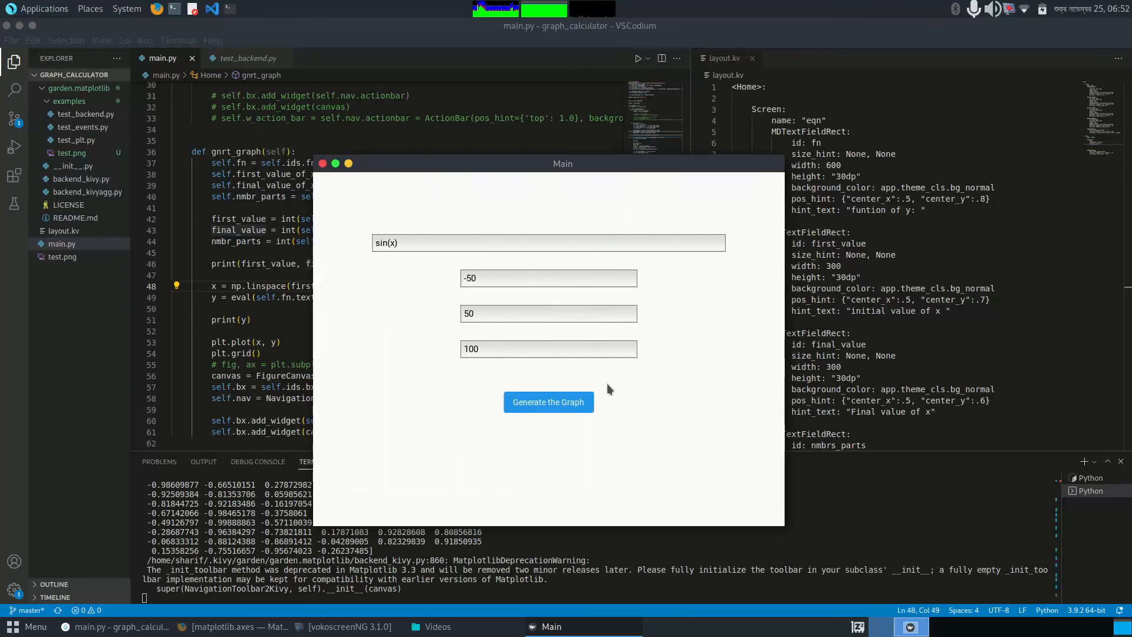
{"action": "mouse_move", "coordinate": [441, 355]}
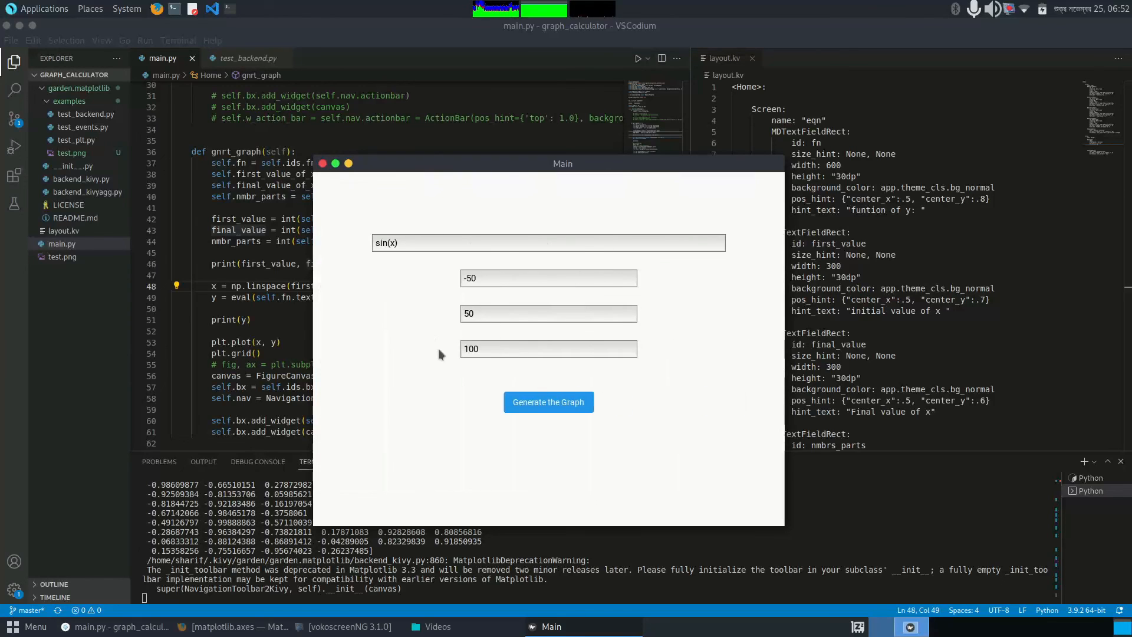